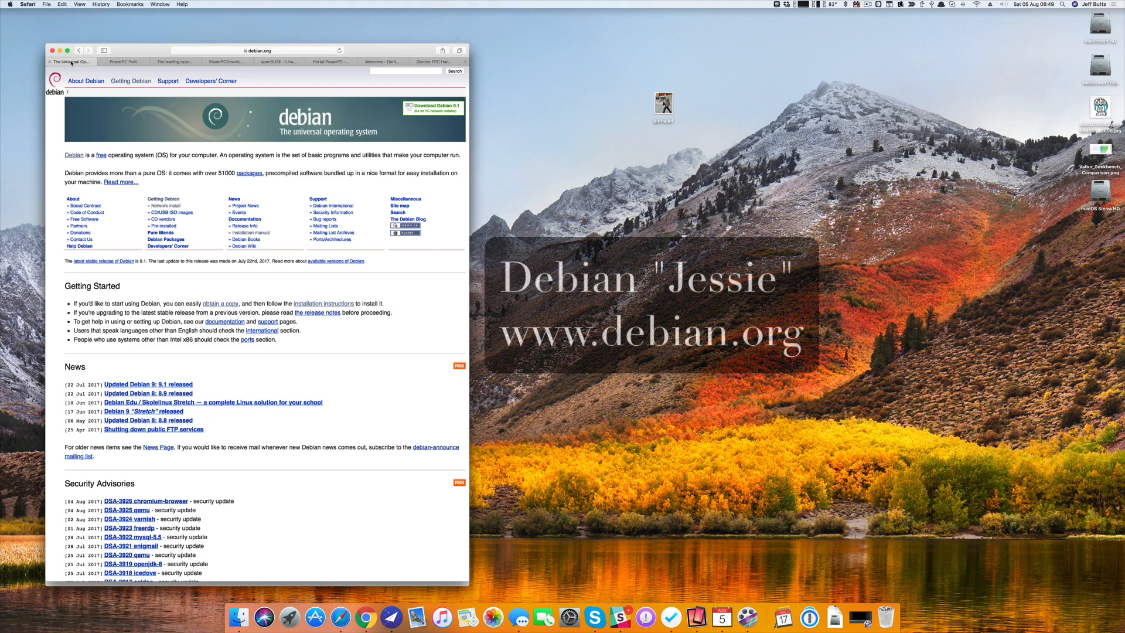
# Switch to the Debian PowerPC port page tab.
pyautogui.click(121, 61)
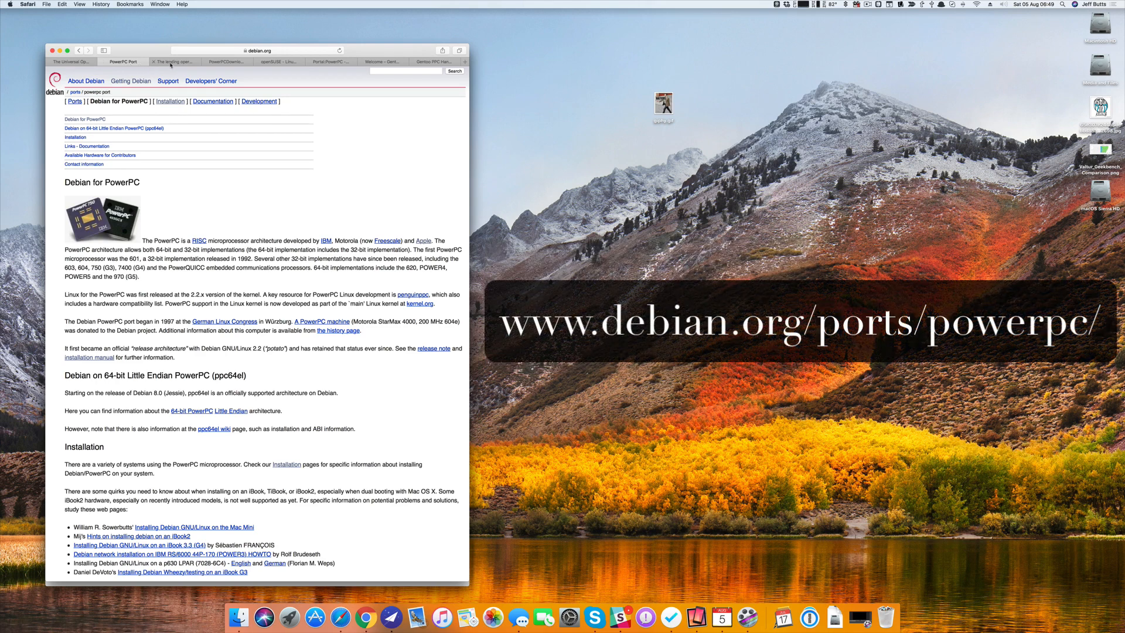
# View the Ubuntu home page, then the Ubuntu wiki PowerPCDownloads page.
pyautogui.click(172, 62)
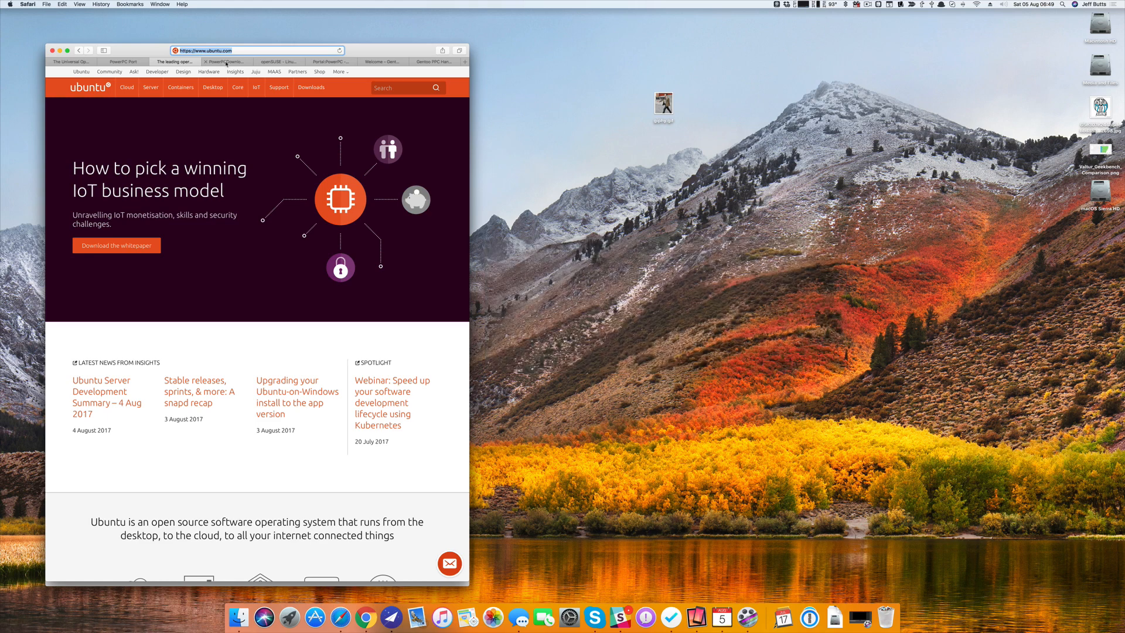
pyautogui.click(226, 62)
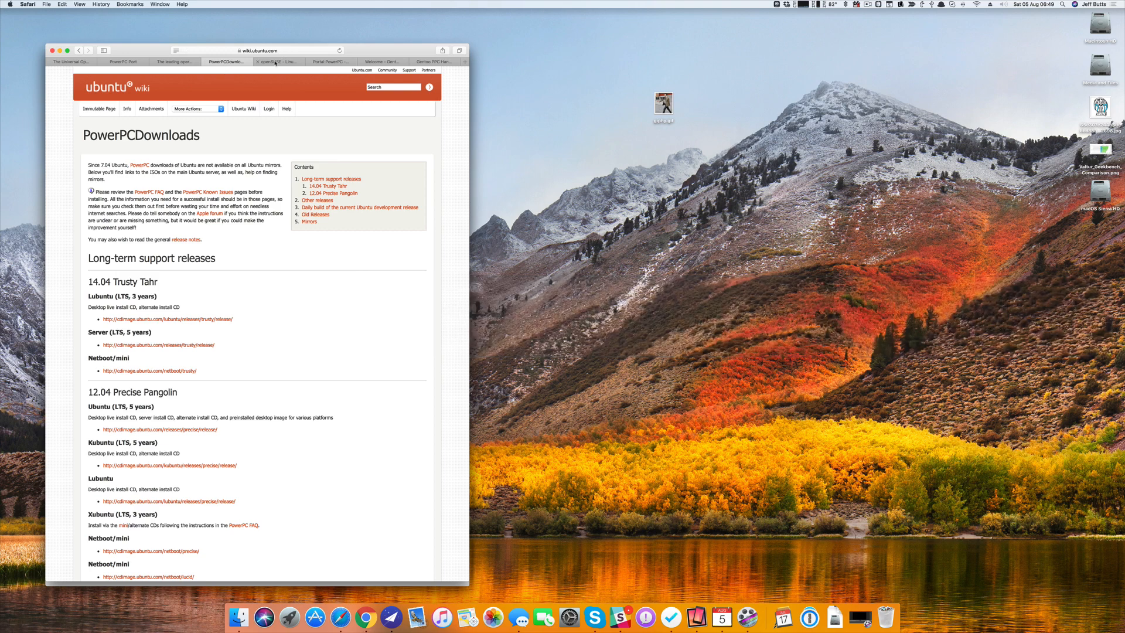
# View the openSUSE home page, then the openSUSE Portal:PowerPC wiki page.
pyautogui.click(276, 62)
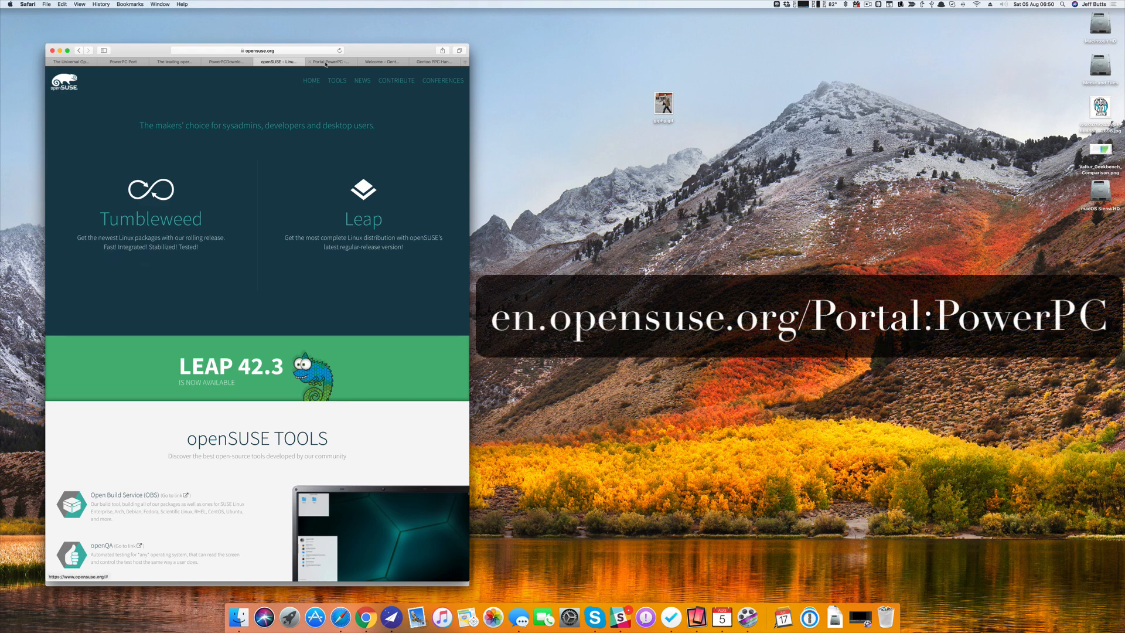
pyautogui.click(329, 61)
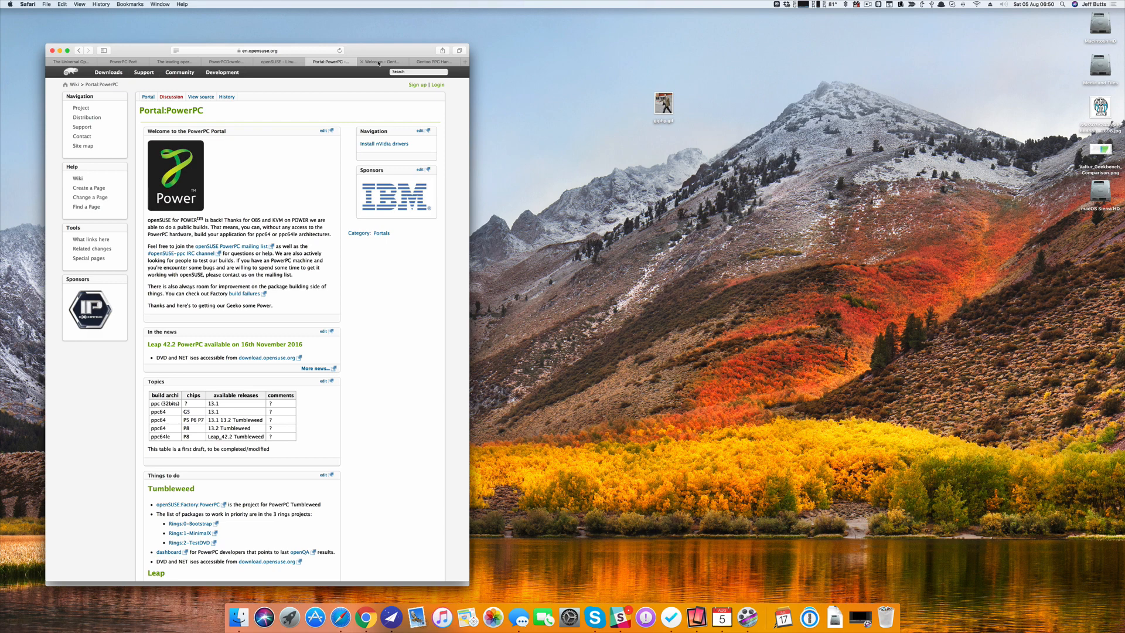
# Switch to the 'Welcome – Gentoo' home page tab.
pyautogui.click(381, 61)
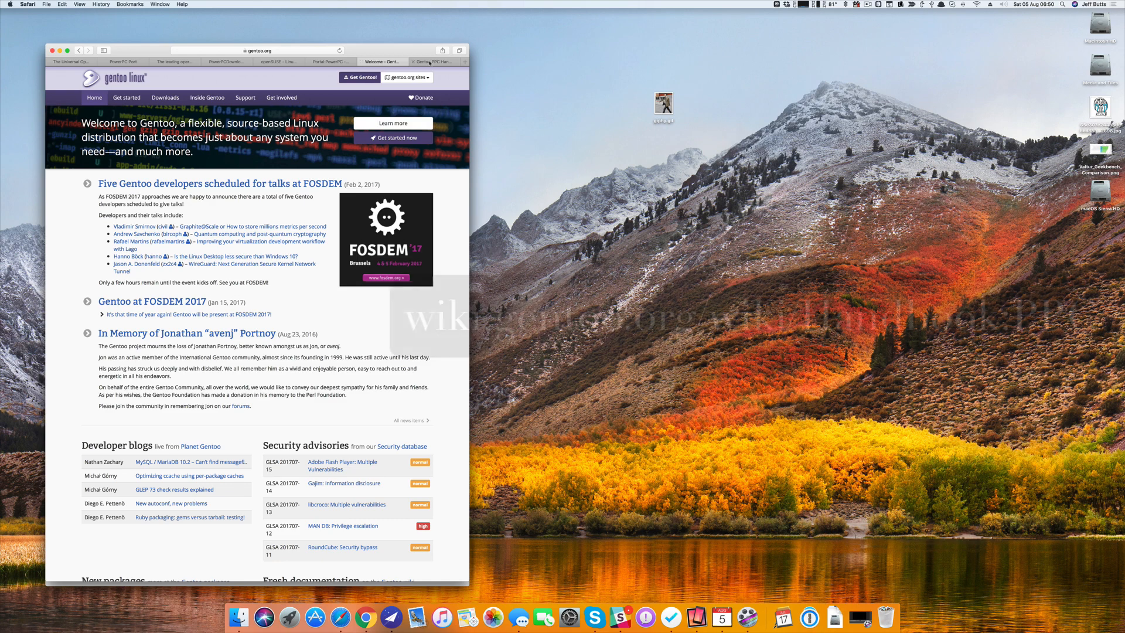
# View the Gentoo PowerPC handbook page before moving to the FreeBSD window.
pyautogui.click(434, 61)
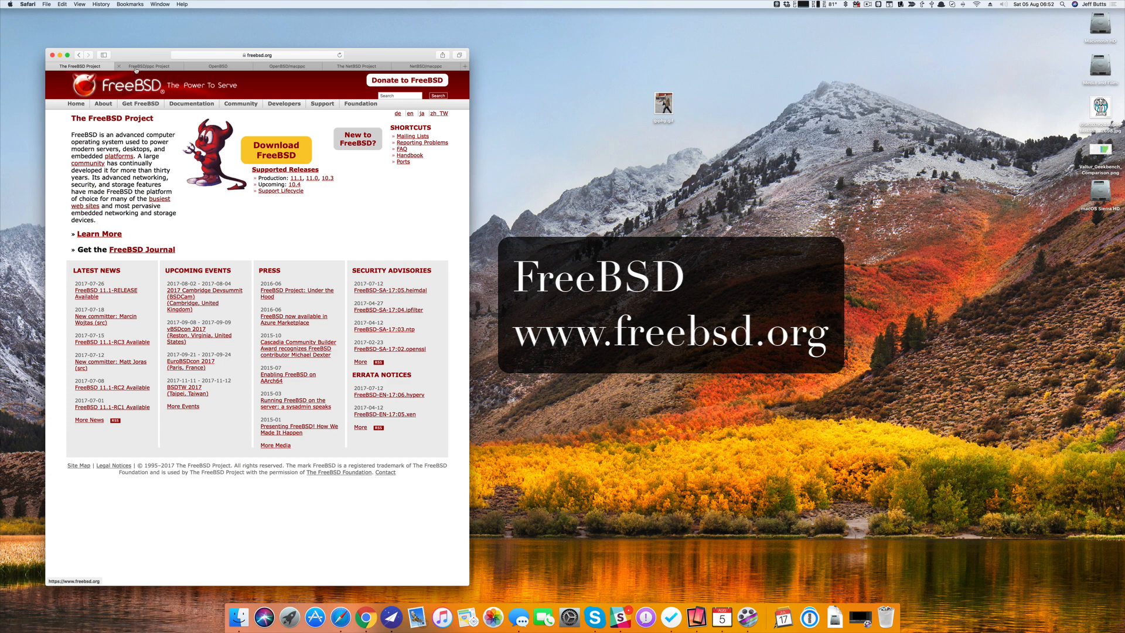
# Switch to the FreeBSD/ppc Project page tab.
pyautogui.click(149, 65)
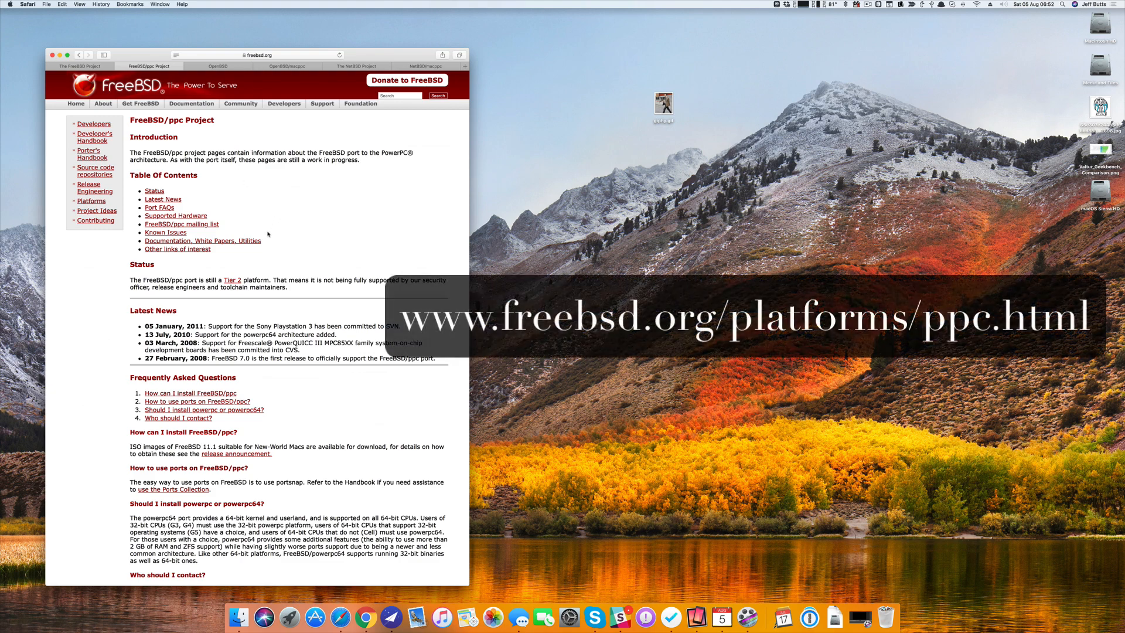
pyautogui.moveTo(261, 258)
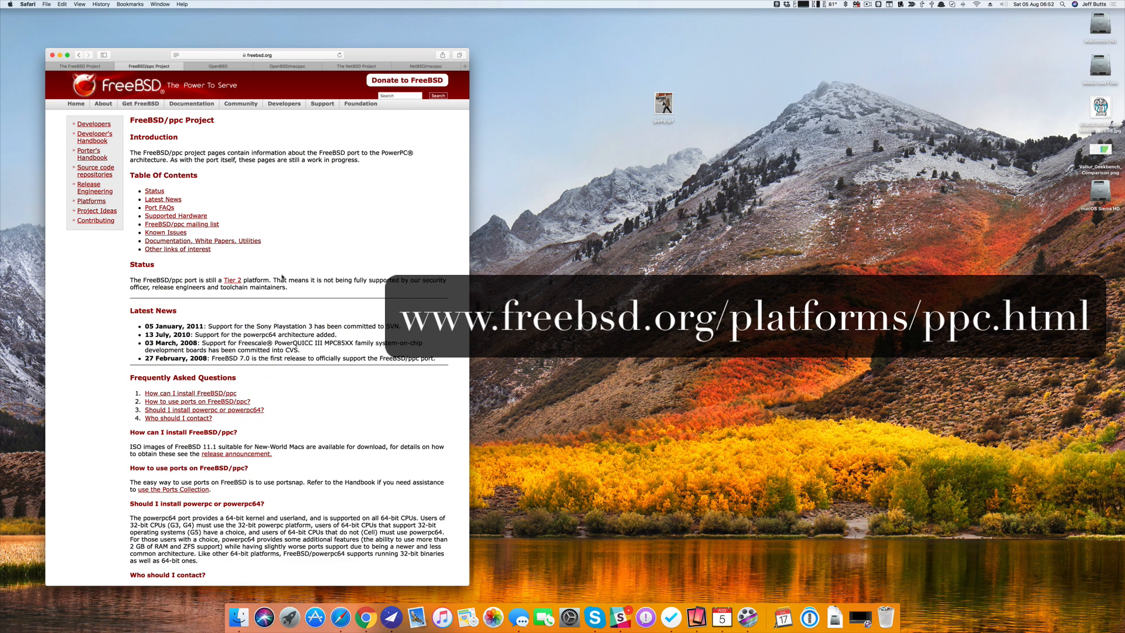
pyautogui.moveTo(212, 321)
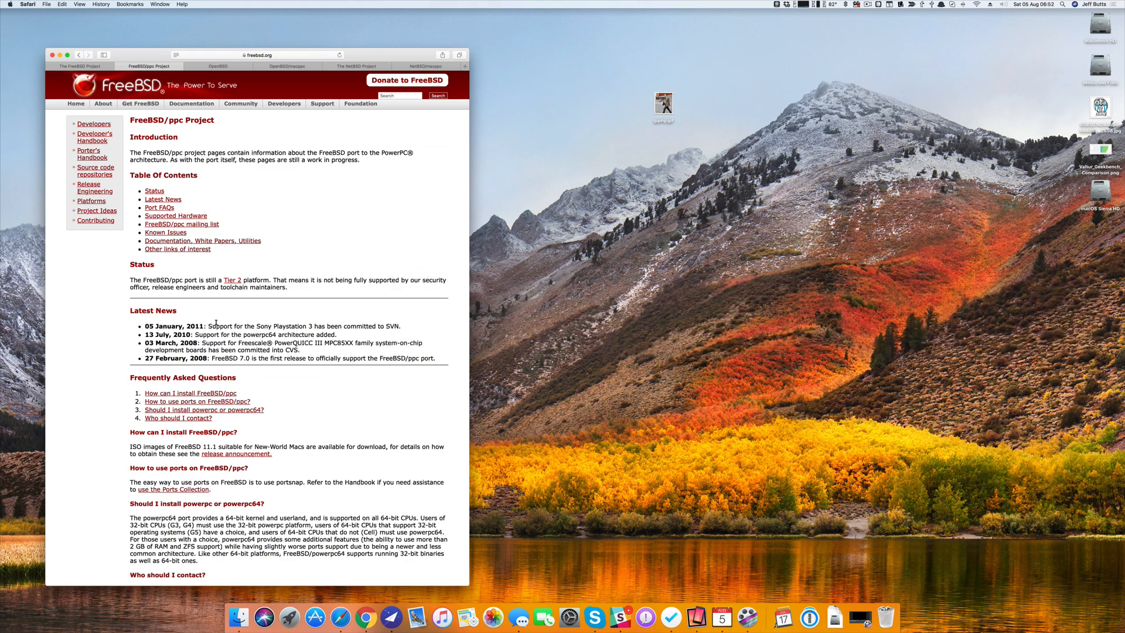
pyautogui.moveTo(231, 318)
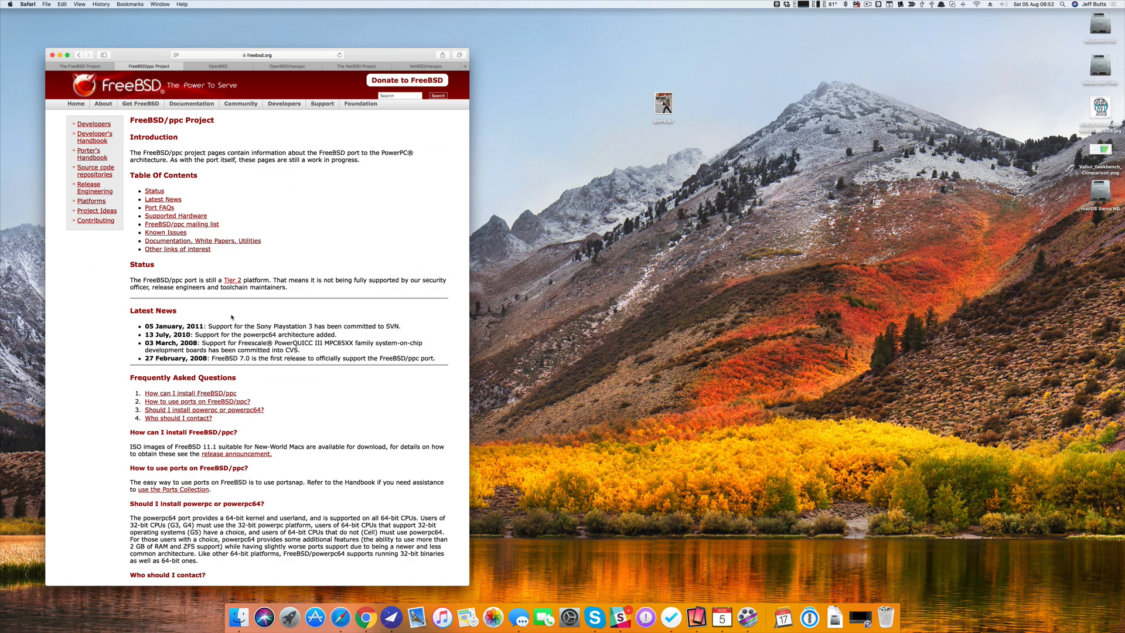
pyautogui.moveTo(239, 314)
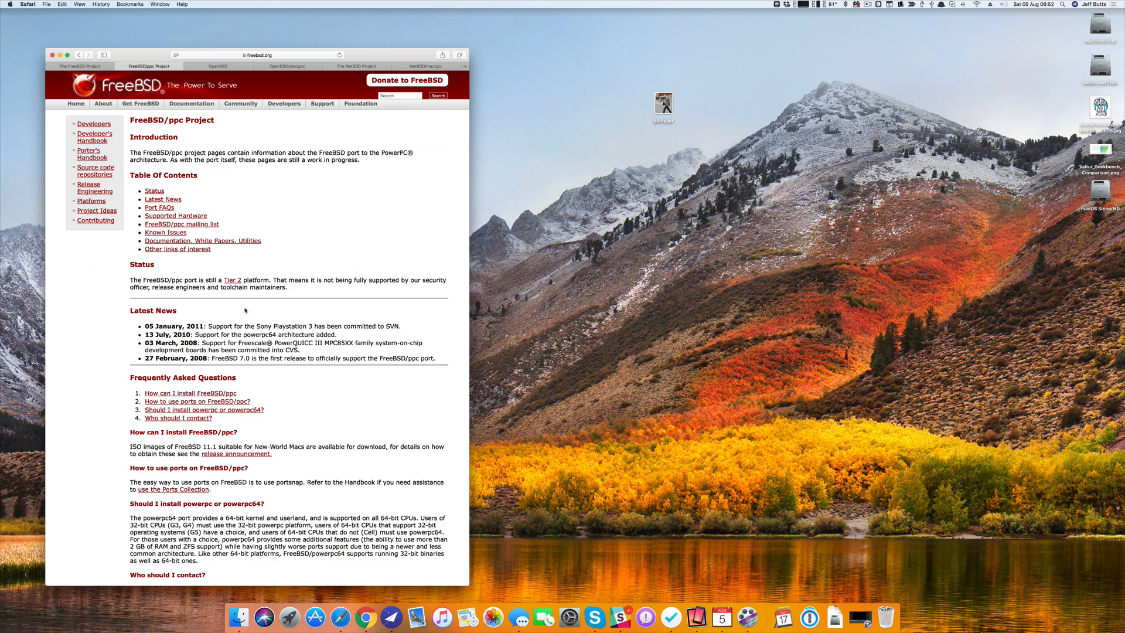
pyautogui.moveTo(275, 236)
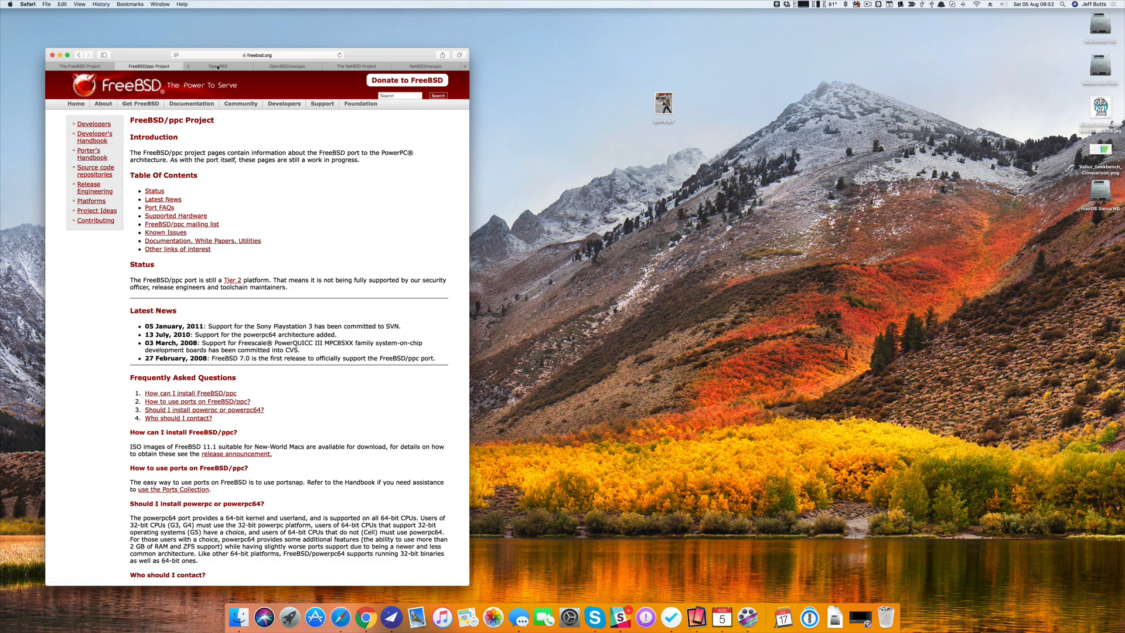
# Switch to the OpenBSD 6.1 home page tab.
pyautogui.click(219, 66)
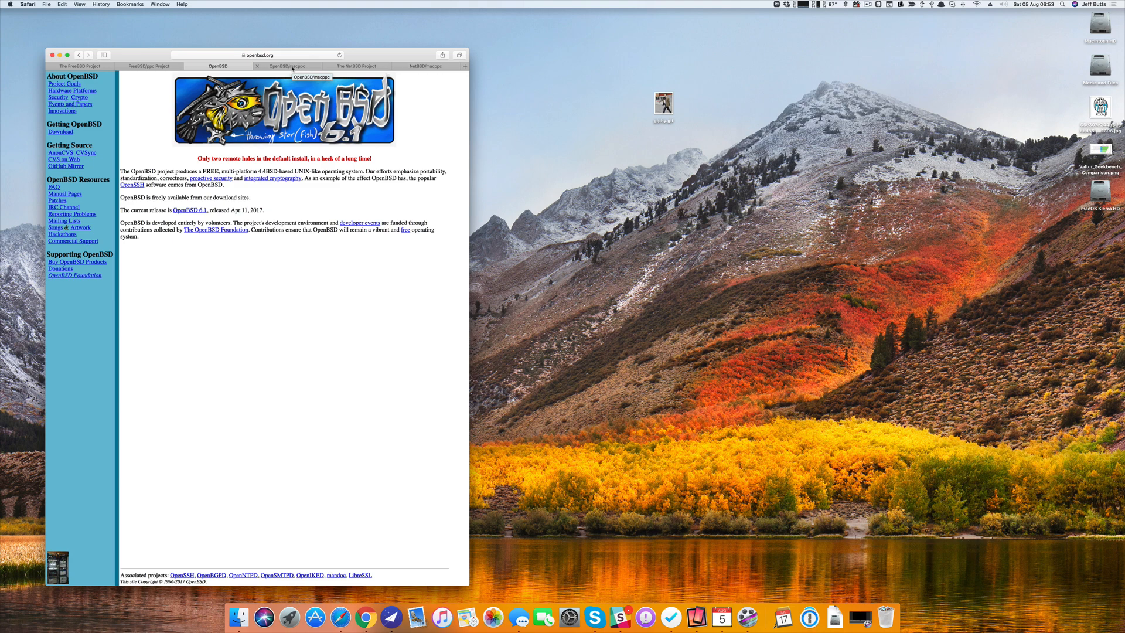
# View the OpenBSD/macppc page down to its installation, boot device and Known Problems sections.
pyautogui.click(287, 66)
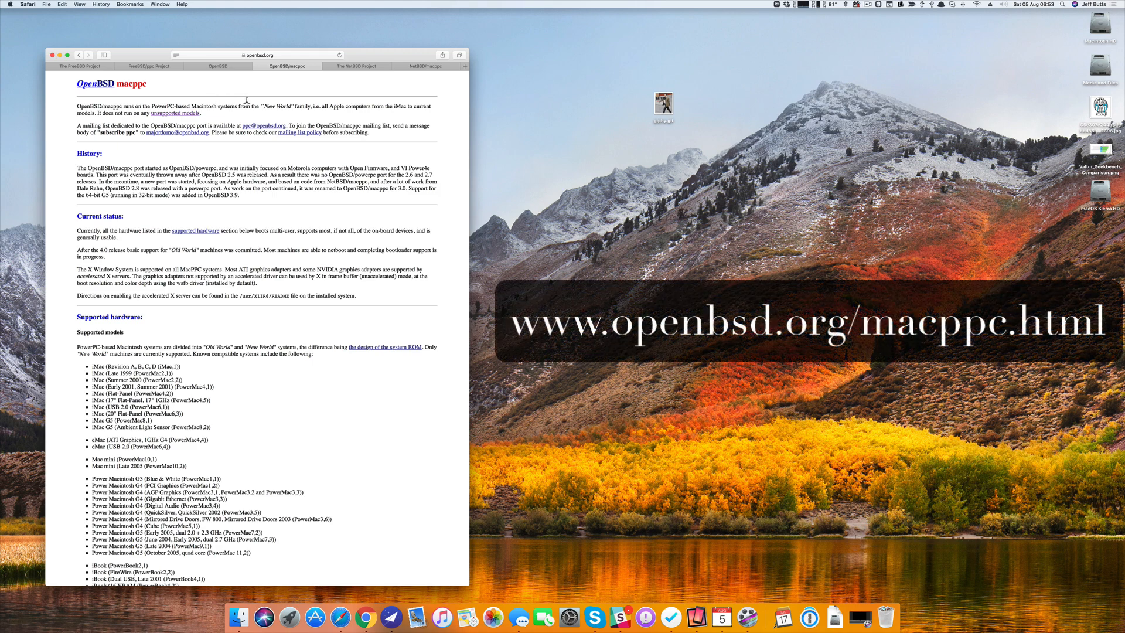
pyautogui.moveTo(239, 172)
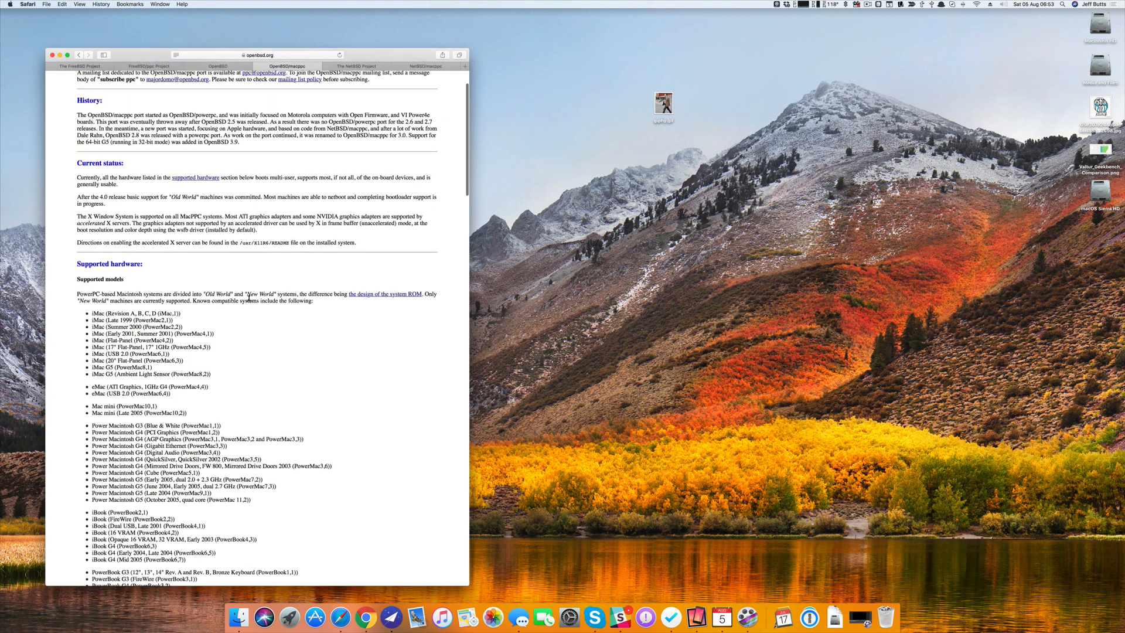
pyautogui.scroll(-3)
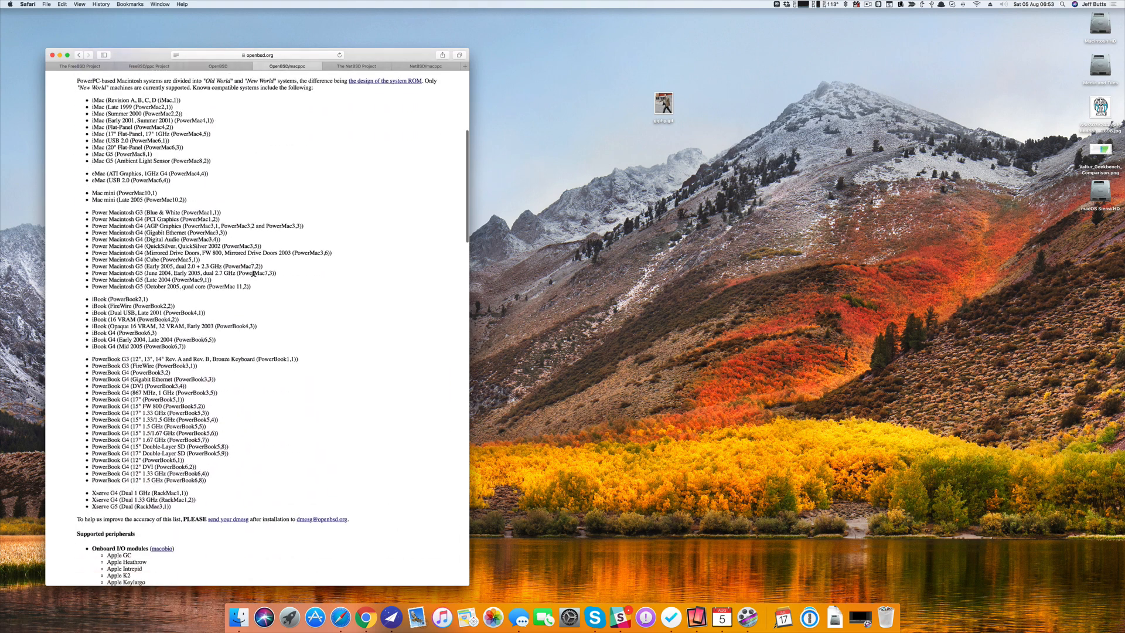
pyautogui.scroll(-3)
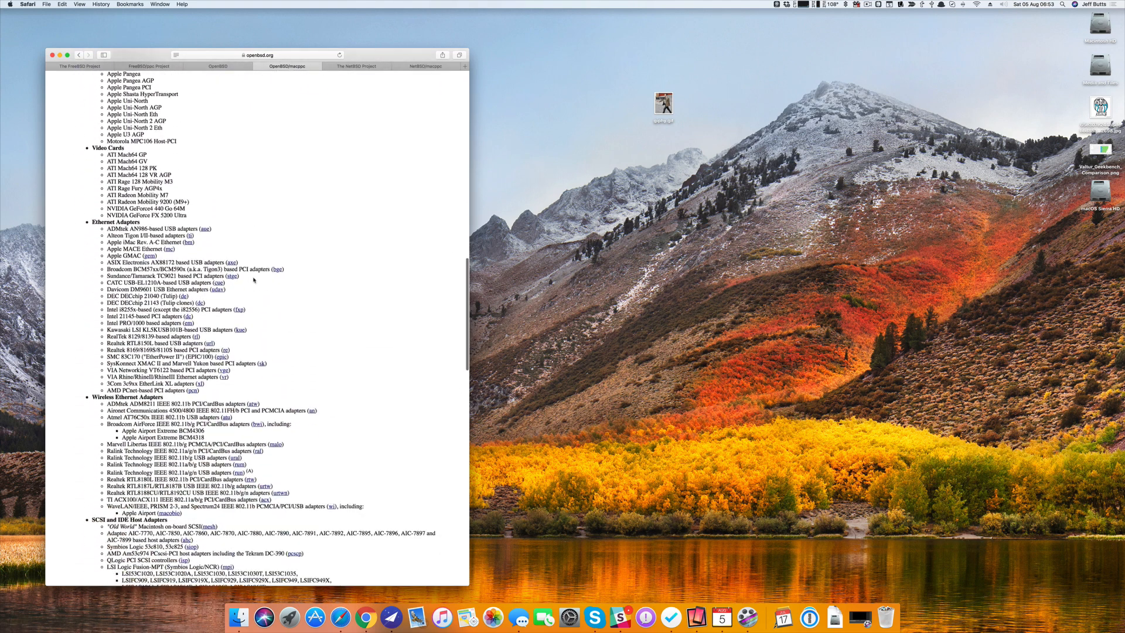
pyautogui.scroll(-3)
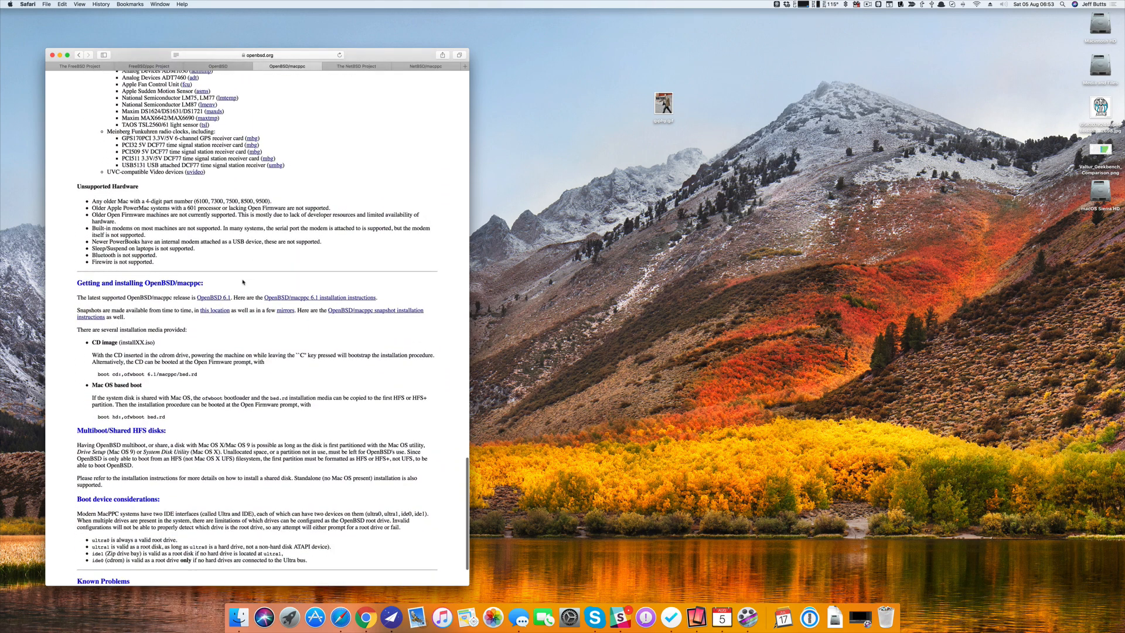
pyautogui.scroll(-3)
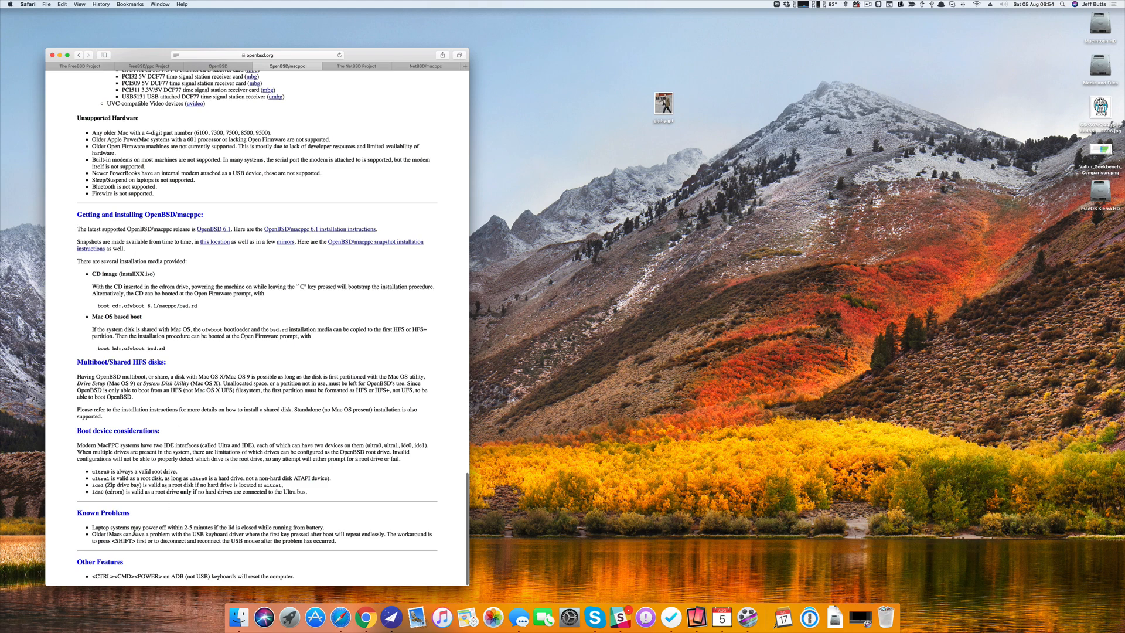
pyautogui.moveTo(151, 570)
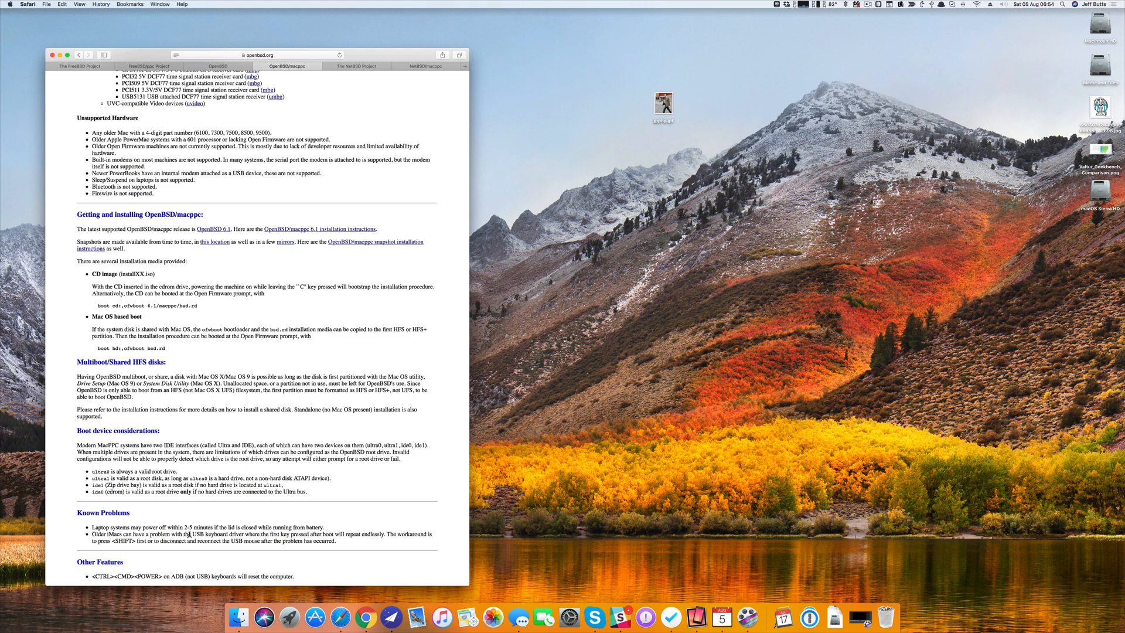
pyautogui.moveTo(263, 214)
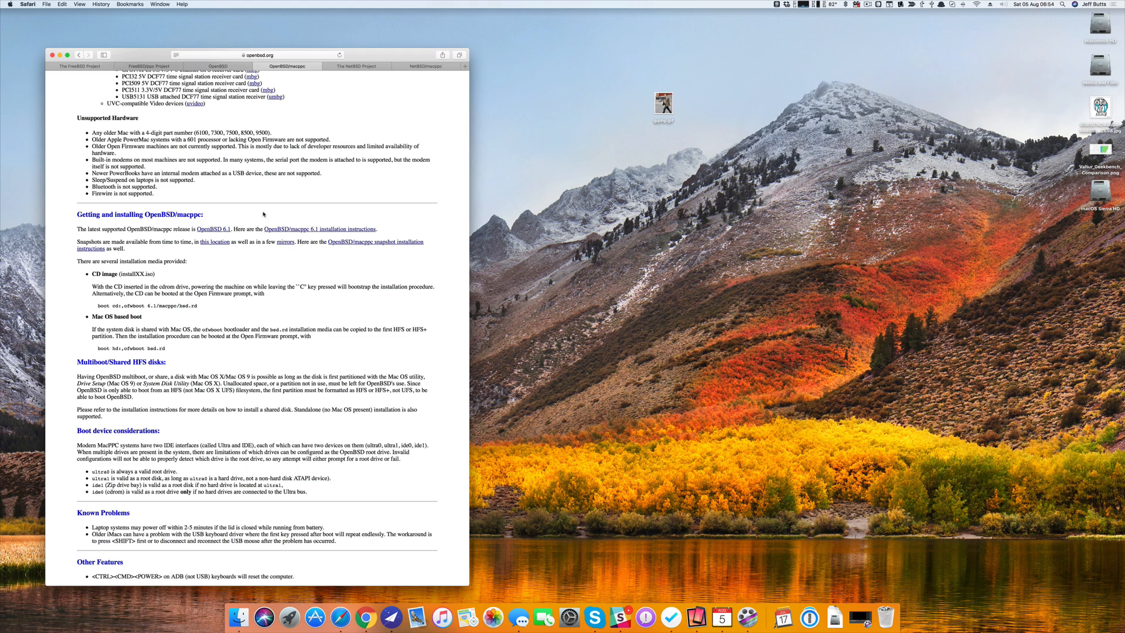
# View the NetBSD Project home page, then the NetBSD 7.1 install notes contents.
pyautogui.click(358, 66)
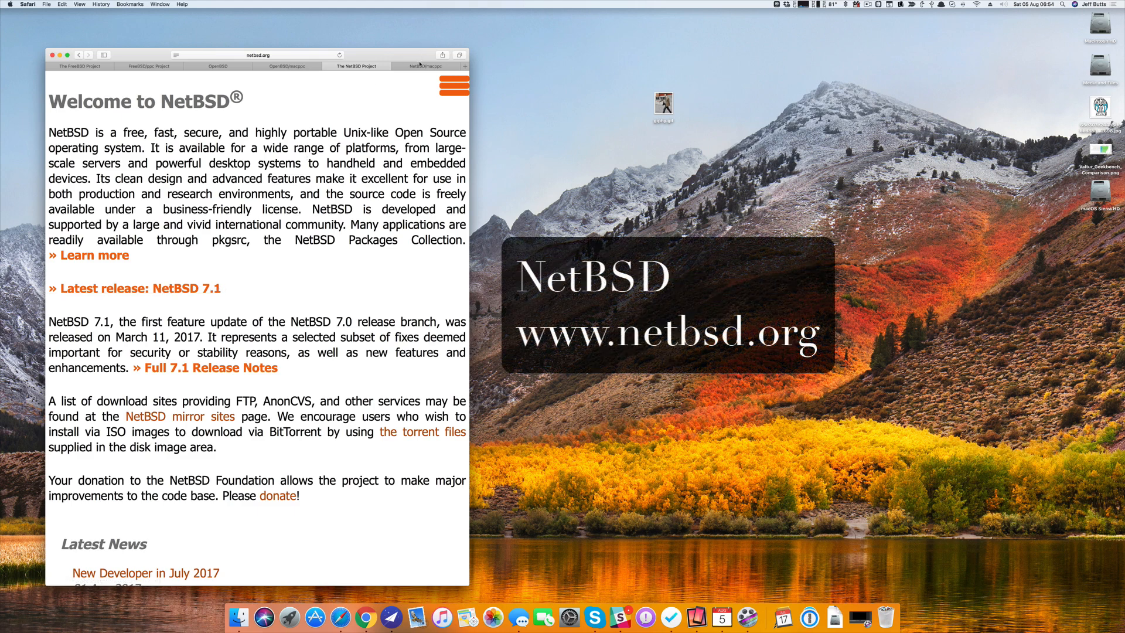
pyautogui.click(426, 65)
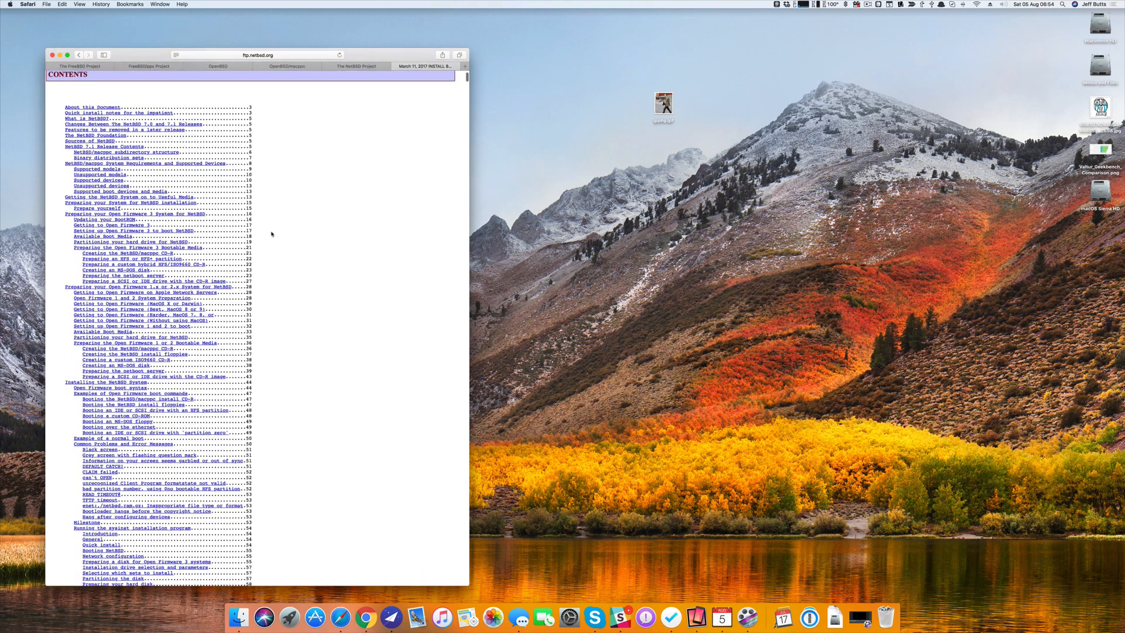
# Move down the install notes contents to Open Firmware preparation, booting and installation entries.
pyautogui.scroll(-3)
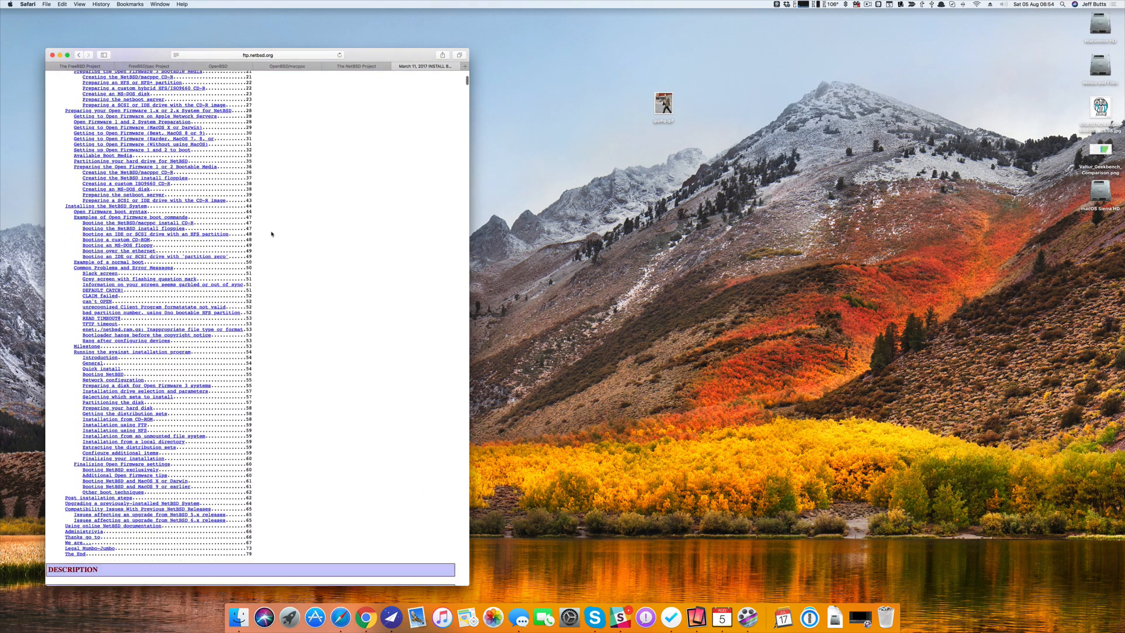
pyautogui.scroll(-3)
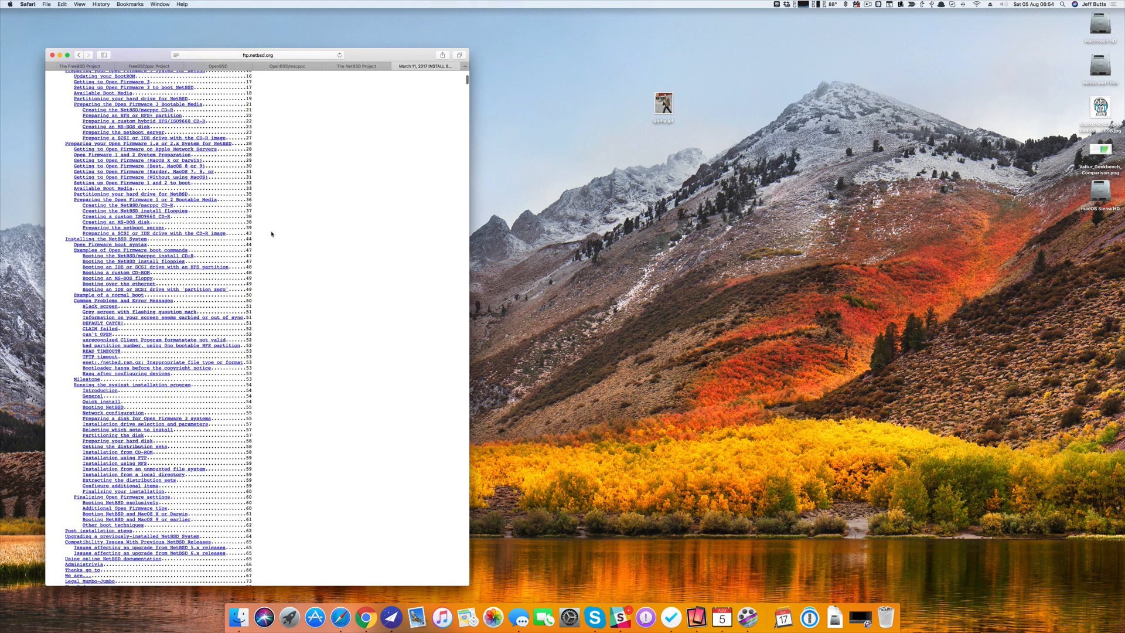
pyautogui.moveTo(265, 256)
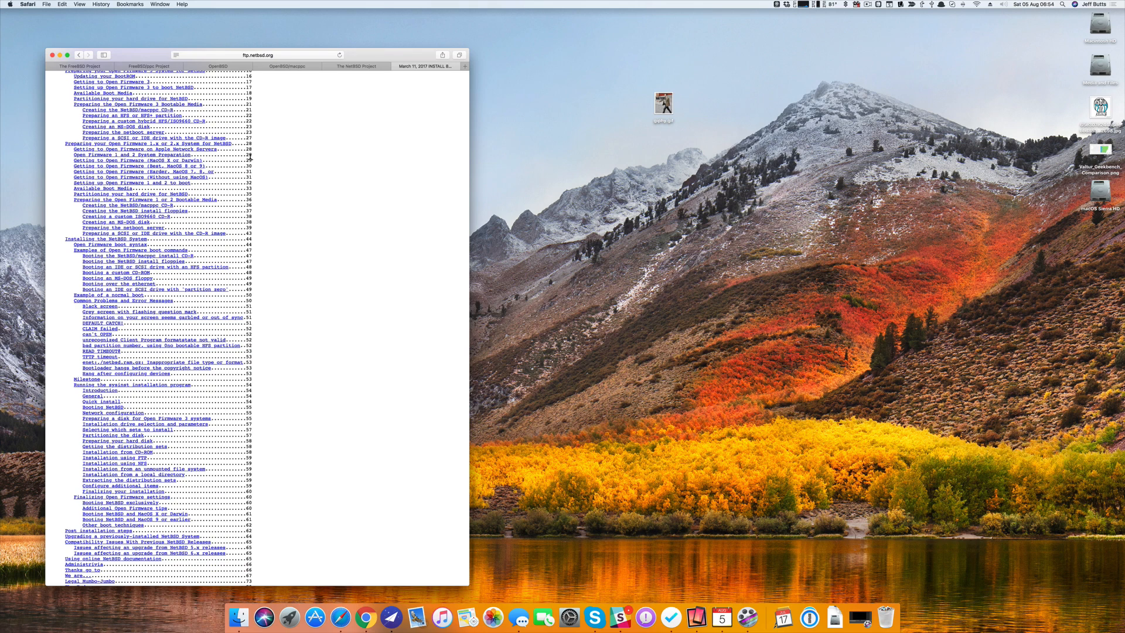
# Leave the BSD pages in Safari and switch over to QuickTime Player.
pyautogui.scroll(-3)
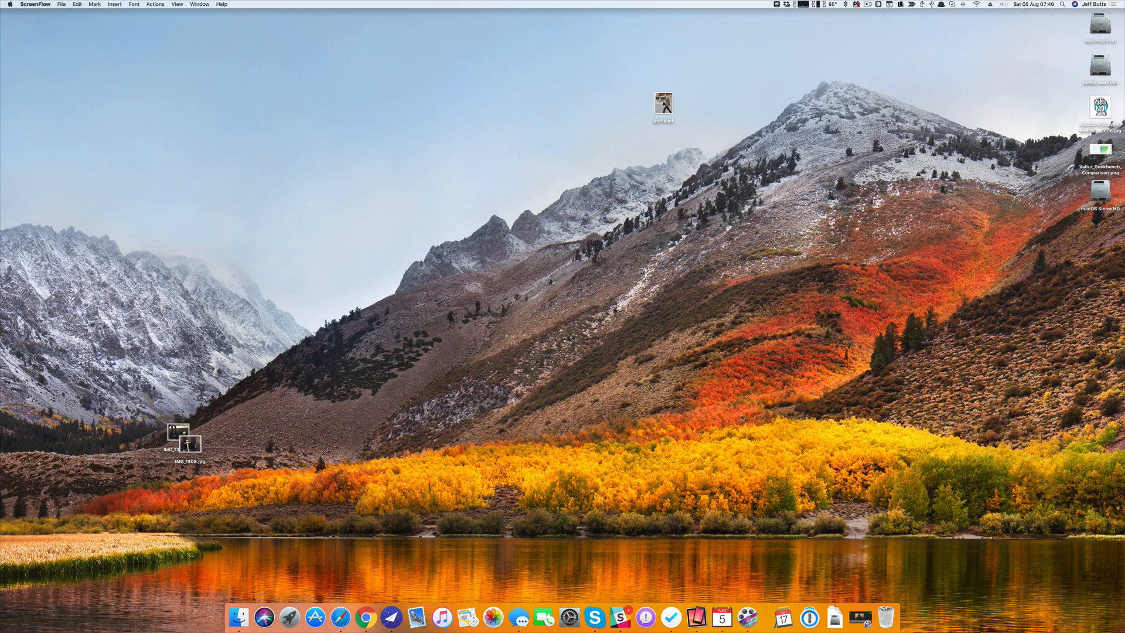
pyautogui.click(809, 617)
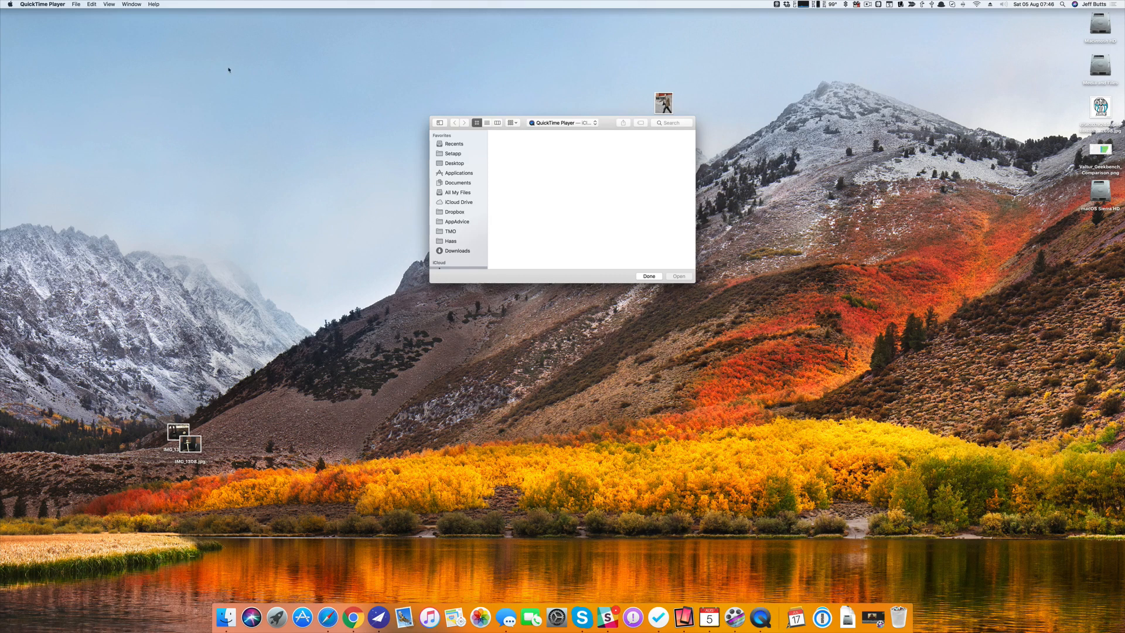
# Start a New Movie Recording from QuickTime Player's File menu.
pyautogui.click(75, 4)
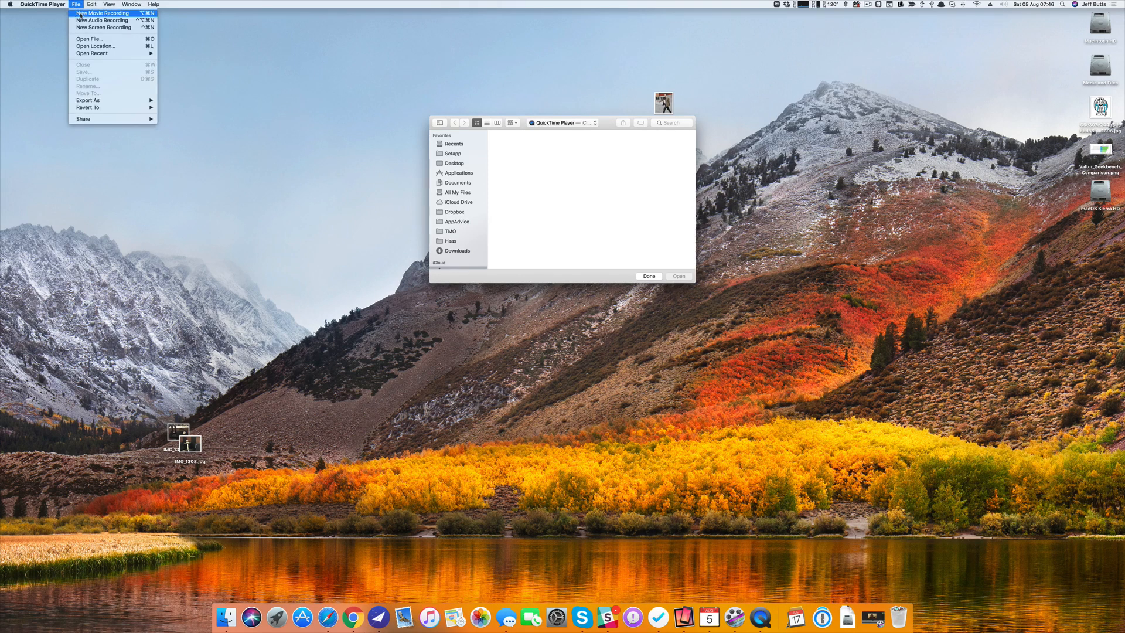
pyautogui.click(102, 12)
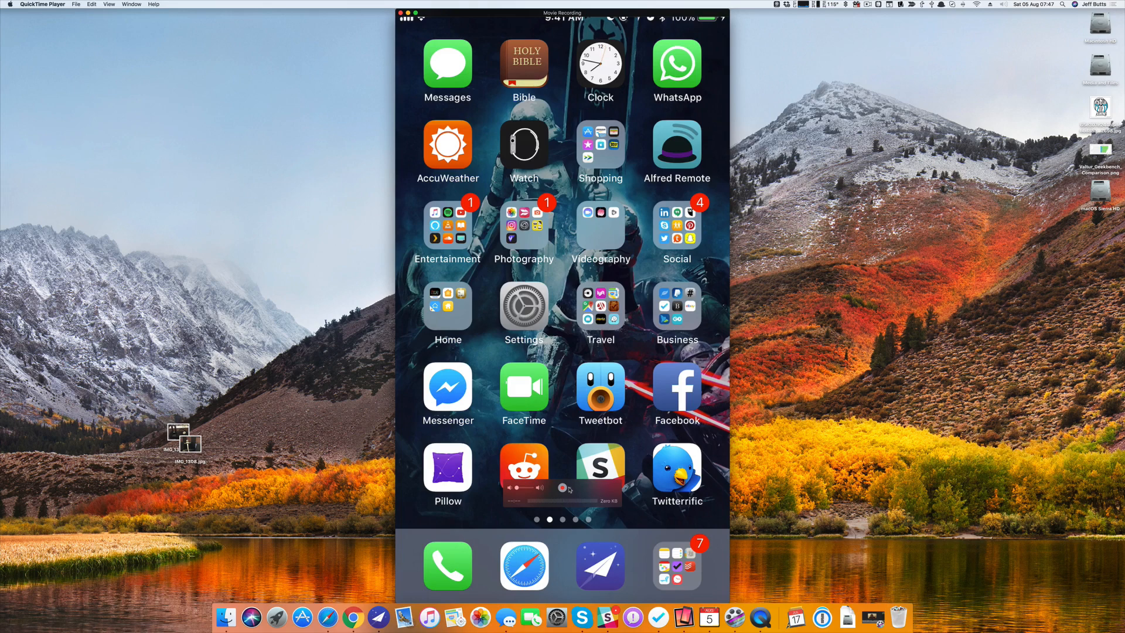
# Choose the iPhone as the camera source so its screen mirrors live.
pyautogui.click(570, 489)
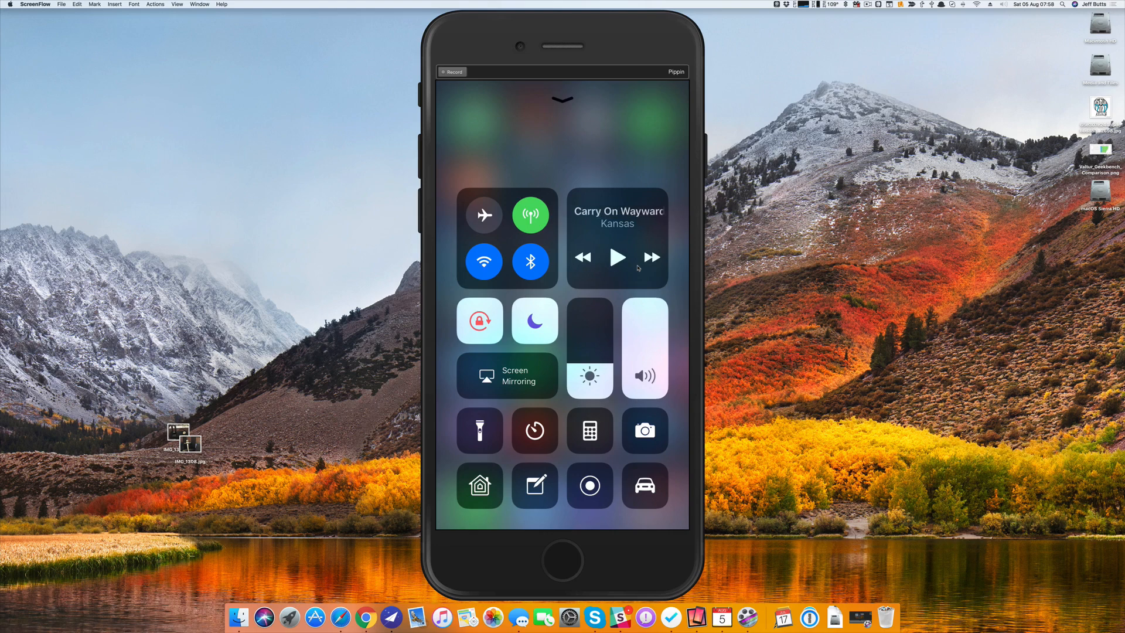
# Begin Screen Mirroring to Reflector from the iPhone's Control Center.
pyautogui.click(507, 376)
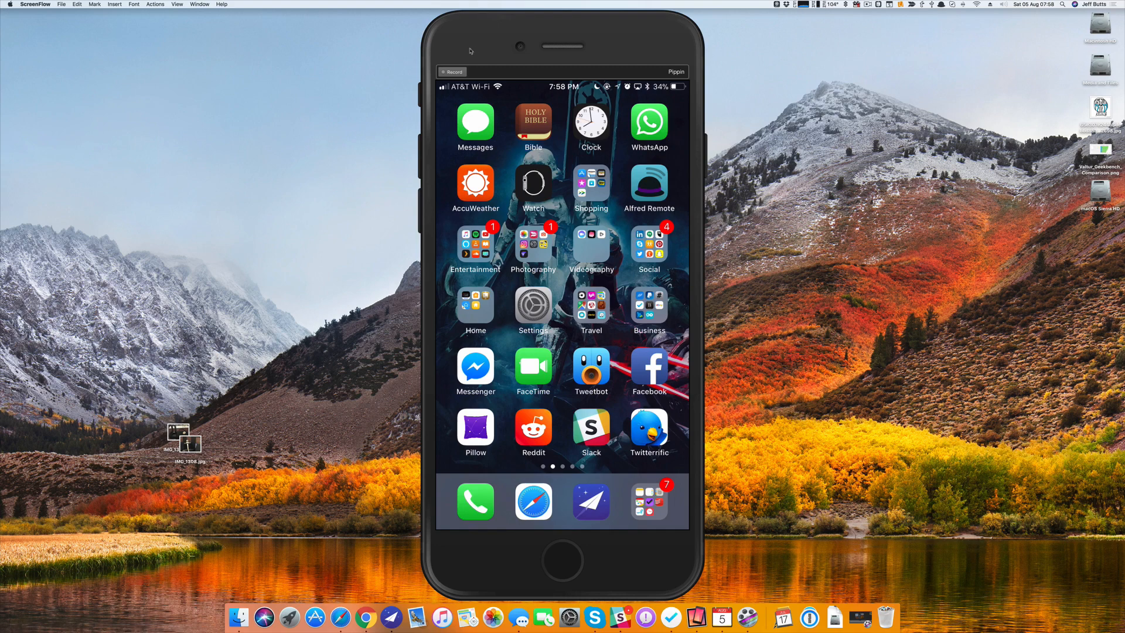
pyautogui.moveTo(515, 38)
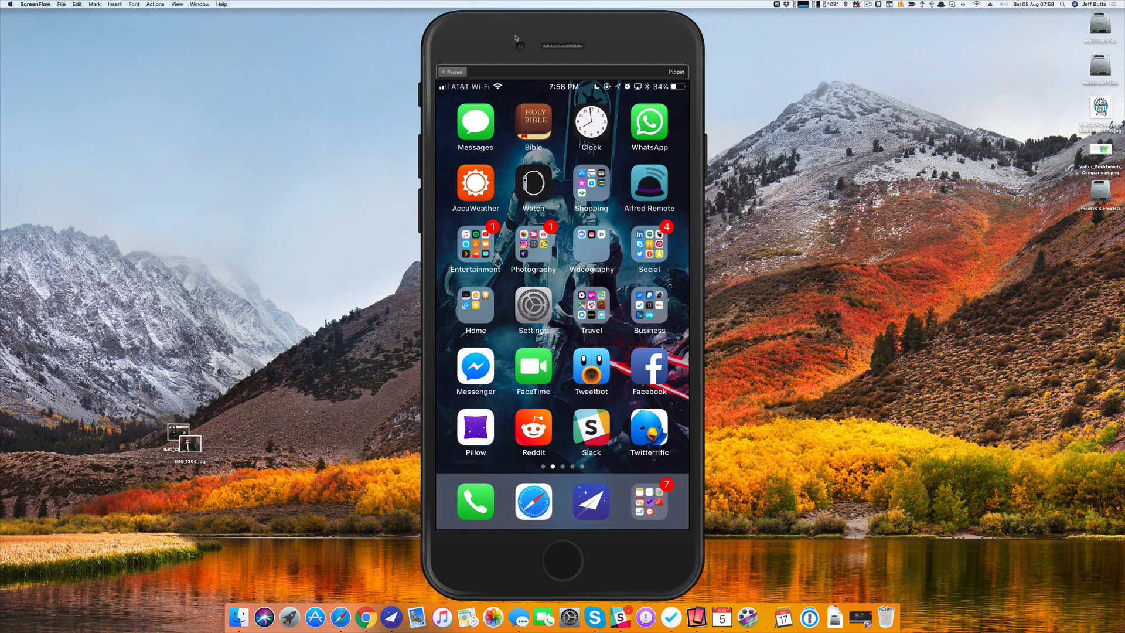
pyautogui.moveTo(549, 28)
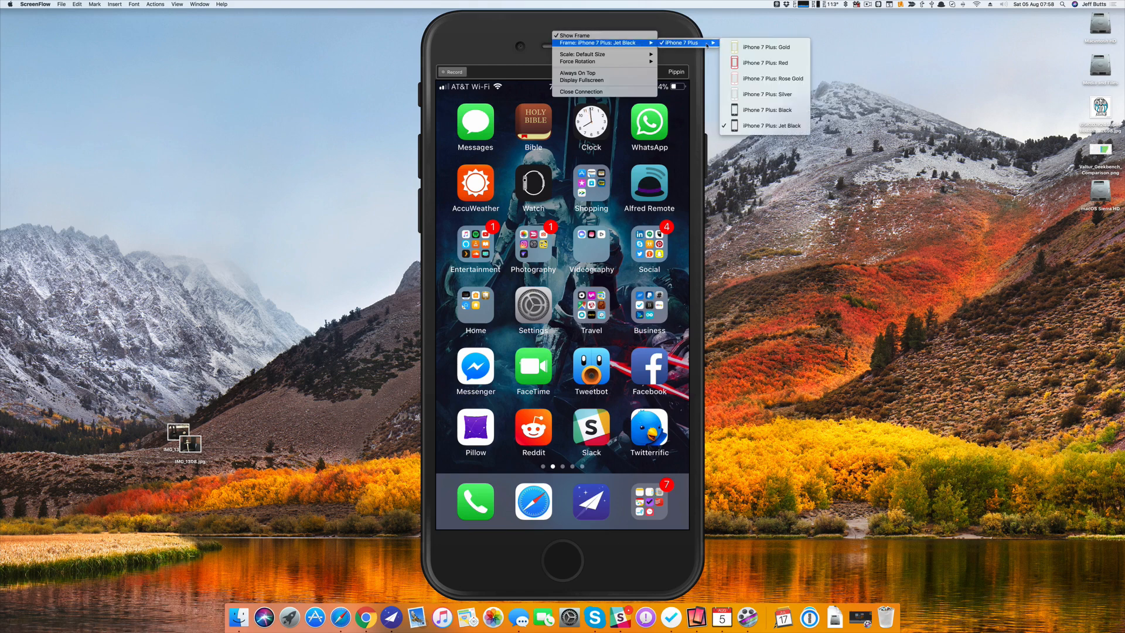
# Switch the iPhone 7 Plus frame to Red, then back to Jet Black.
pyautogui.click(761, 62)
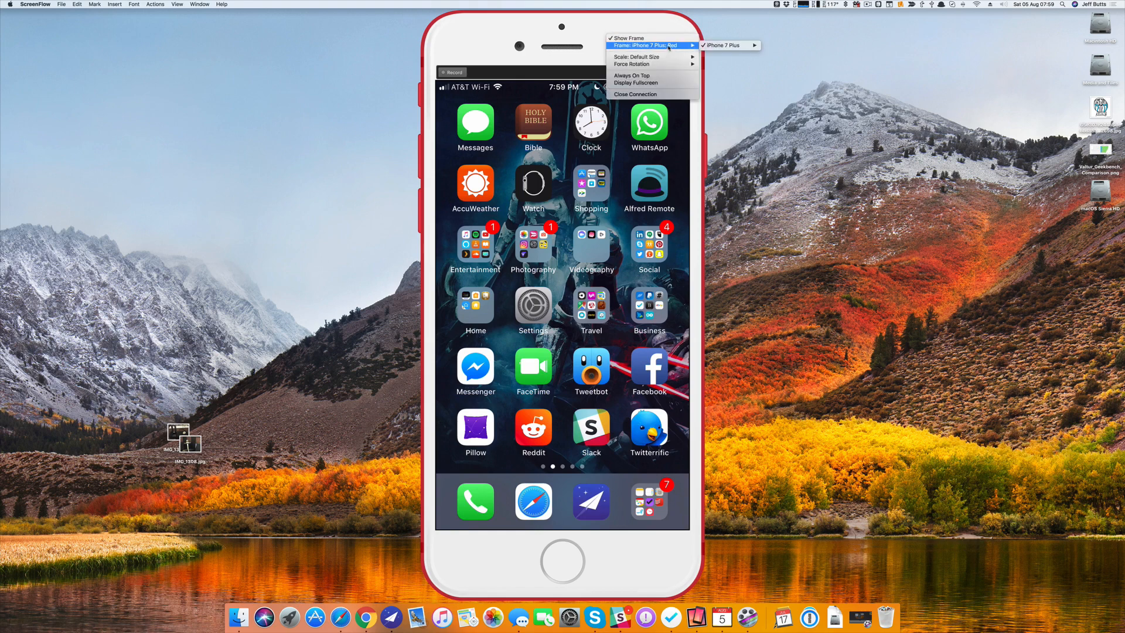
pyautogui.moveTo(724, 45)
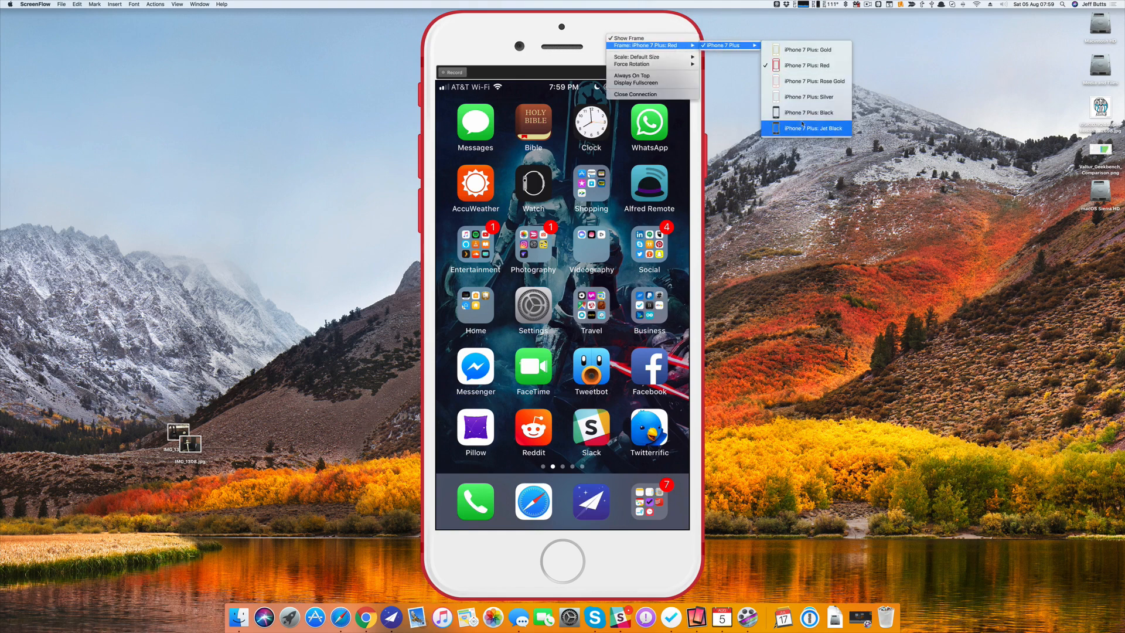
pyautogui.click(797, 128)
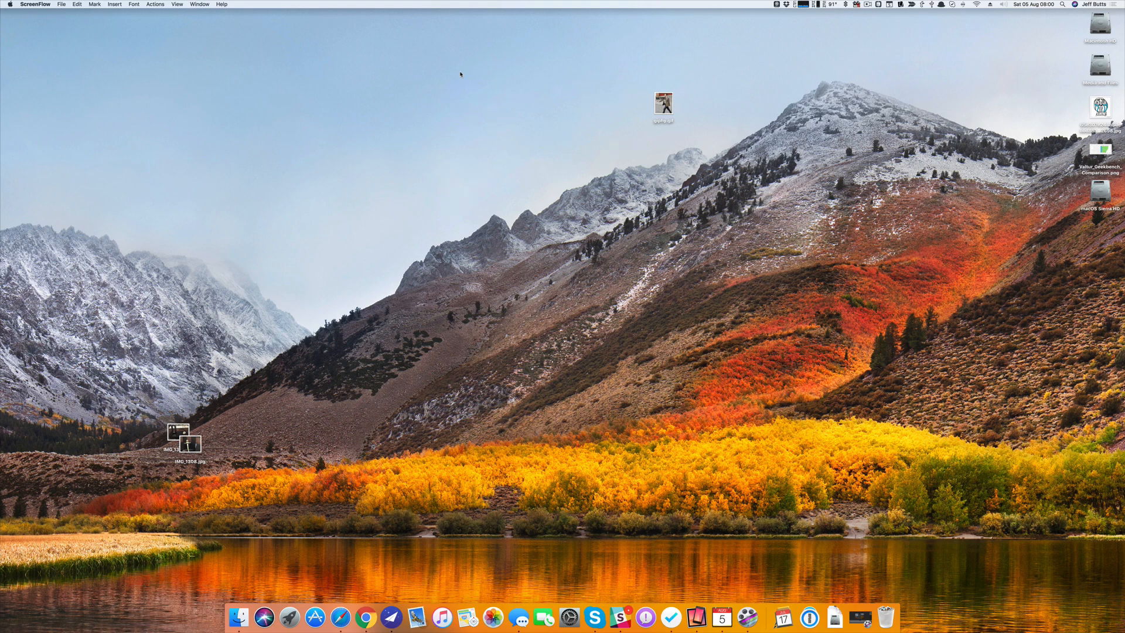
pyautogui.moveTo(396, 119)
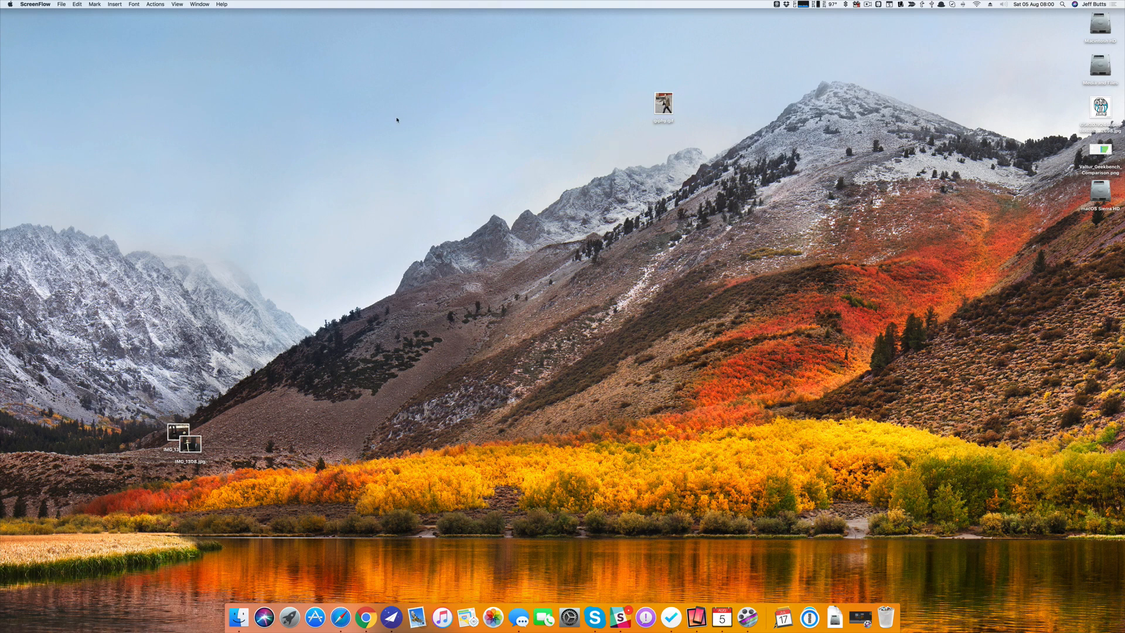